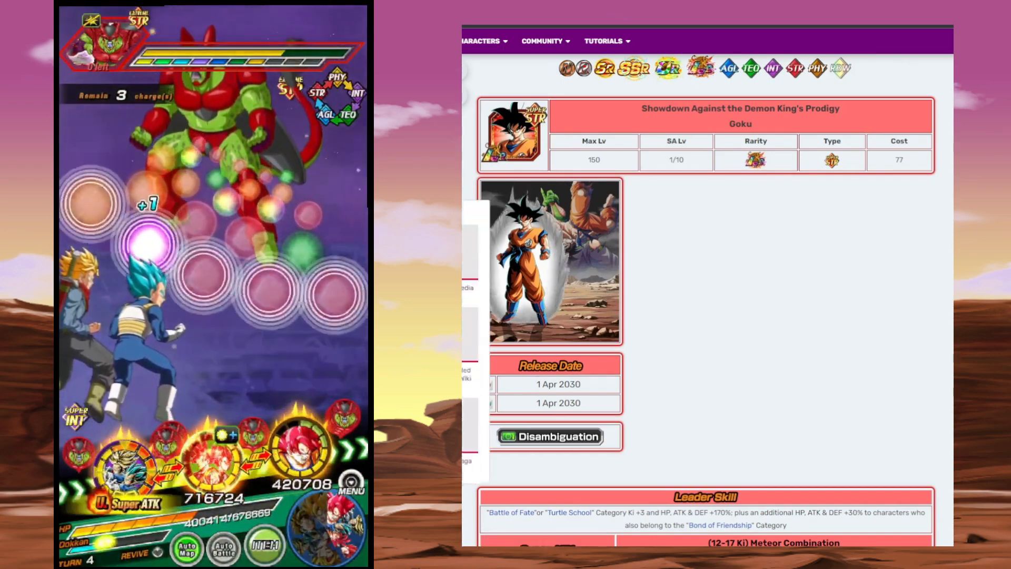
# - Scroll down the Goku card page to its Leader Skill, Super ATK, and link skills sections
pyautogui.click(549, 261)
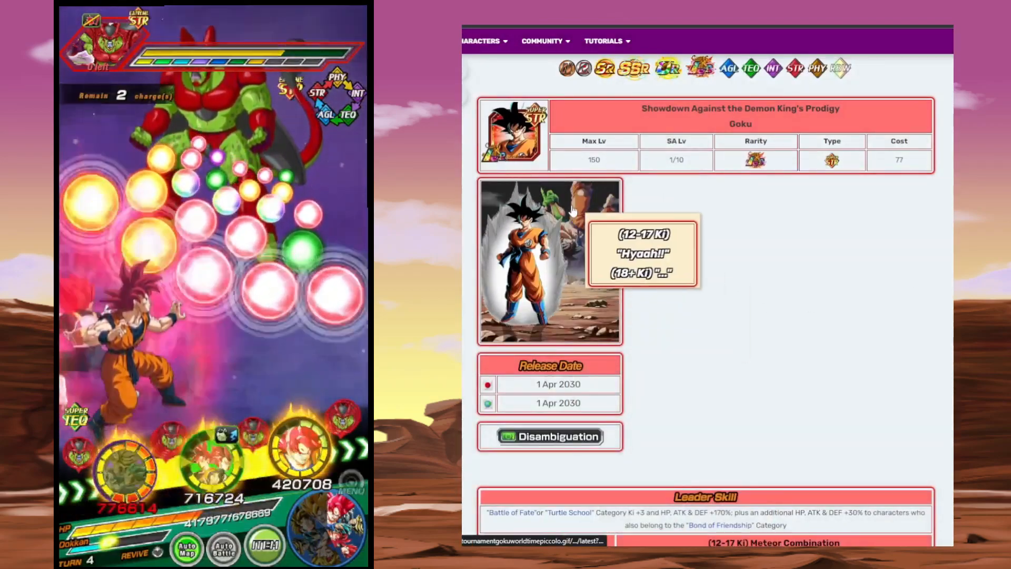
pyautogui.scroll(-3)
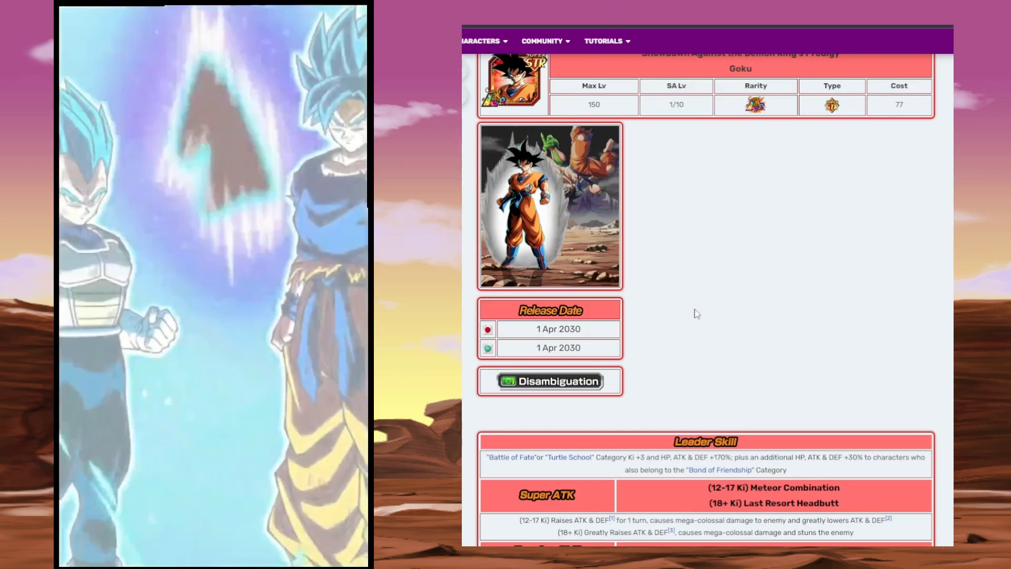
pyautogui.scroll(-3)
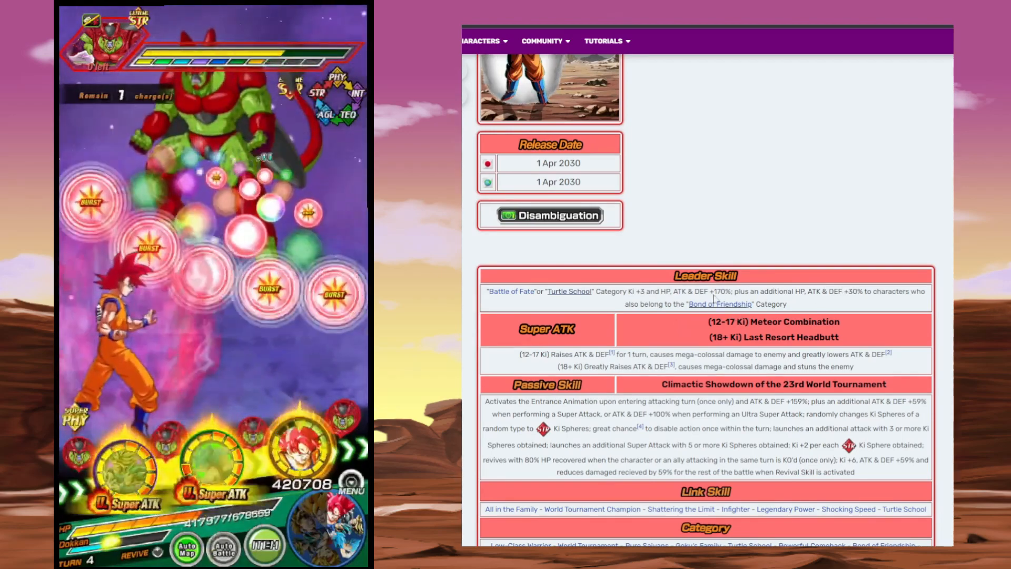
pyautogui.moveTo(721, 304)
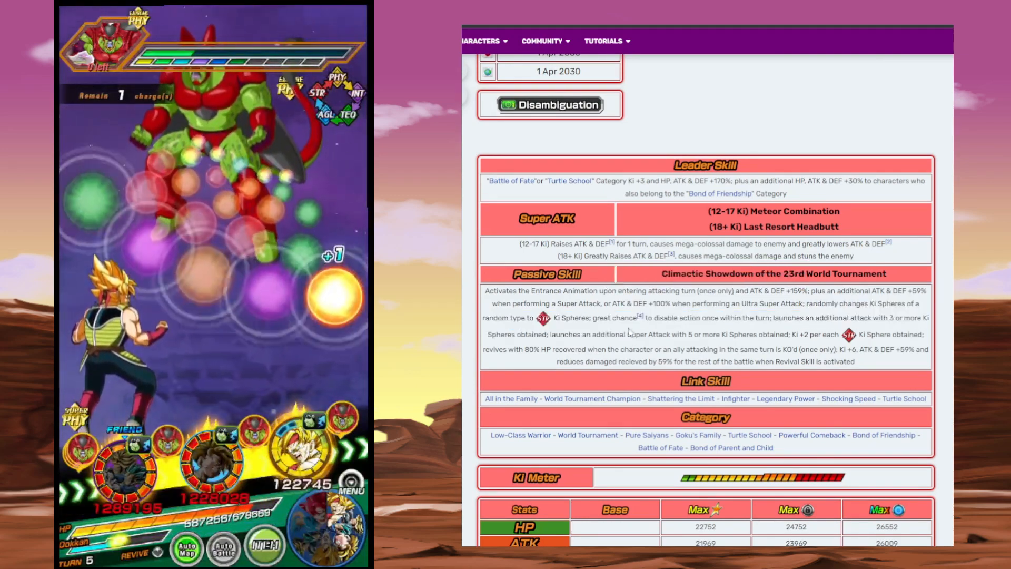
pyautogui.moveTo(615, 317); pyautogui.dragTo(713, 318)
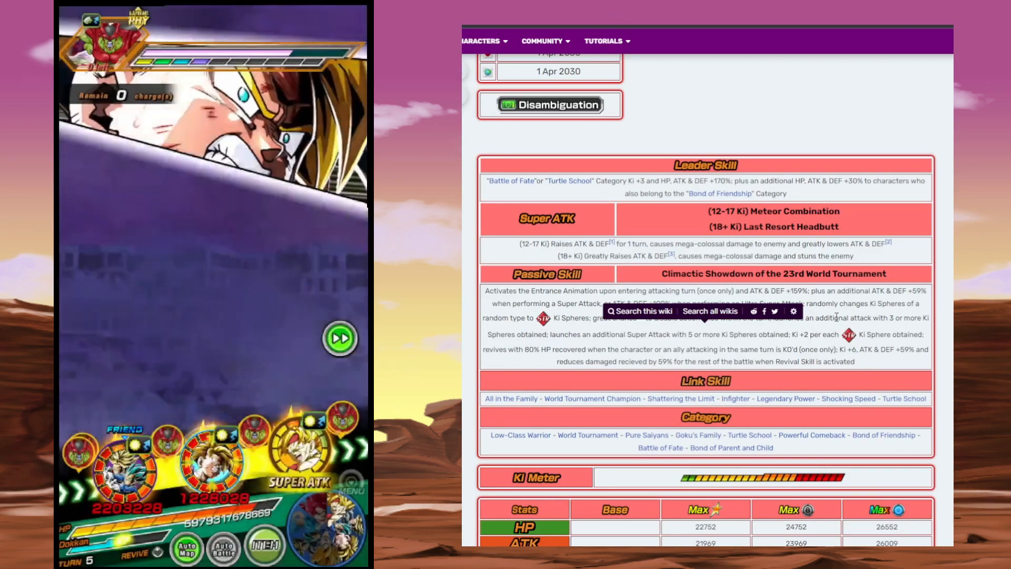
pyautogui.doubleClick(833, 318)
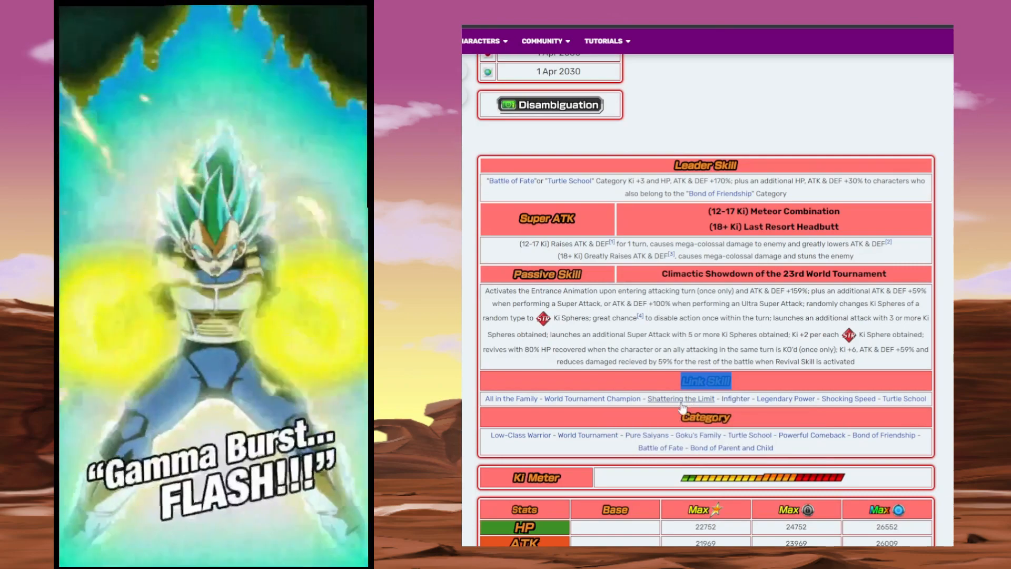
pyautogui.moveTo(681, 399)
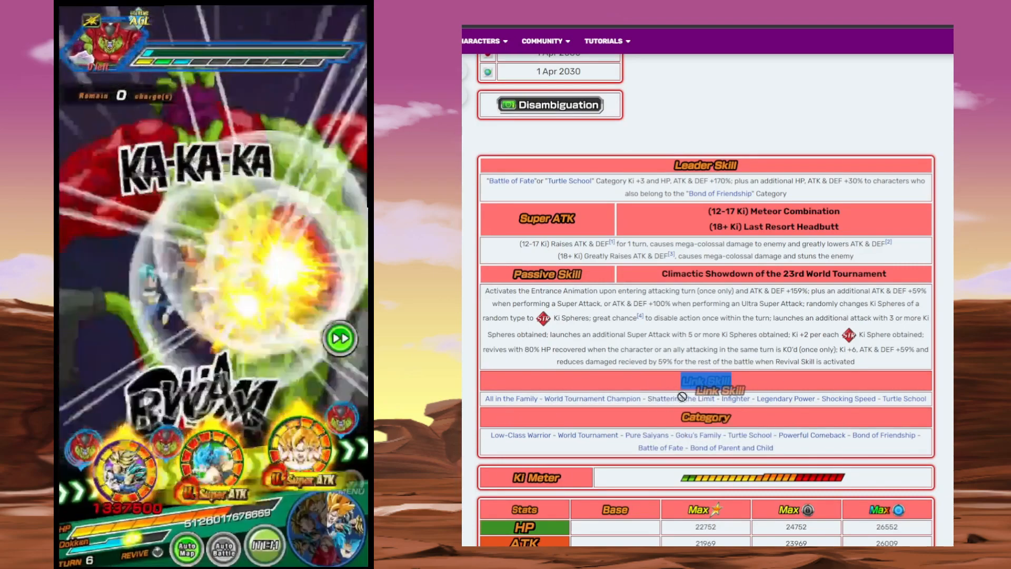
pyautogui.moveTo(592, 398)
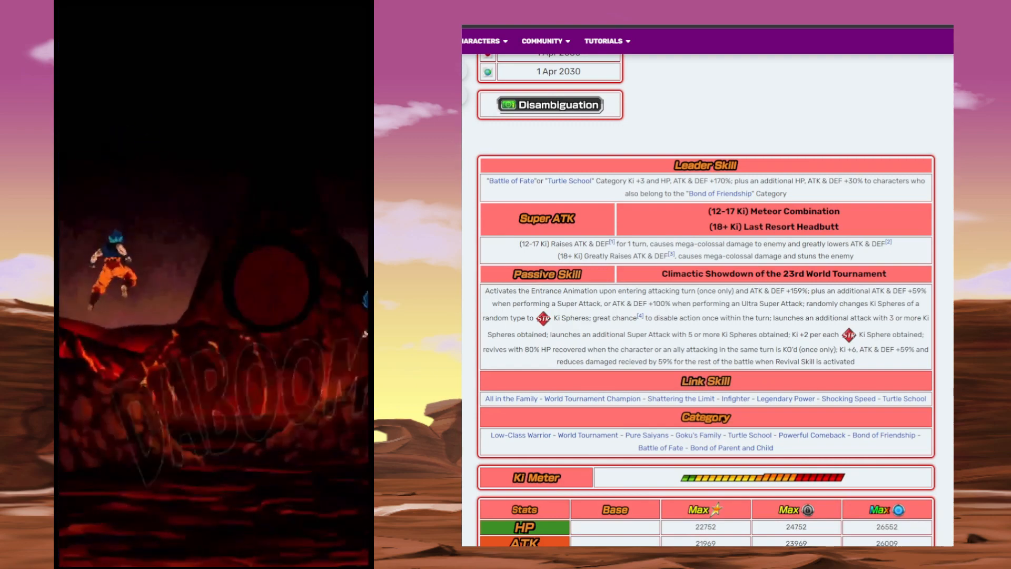
# - Scroll down to the full HP, ATK, DEF stats table and the Acquired section
pyautogui.scroll(-3)
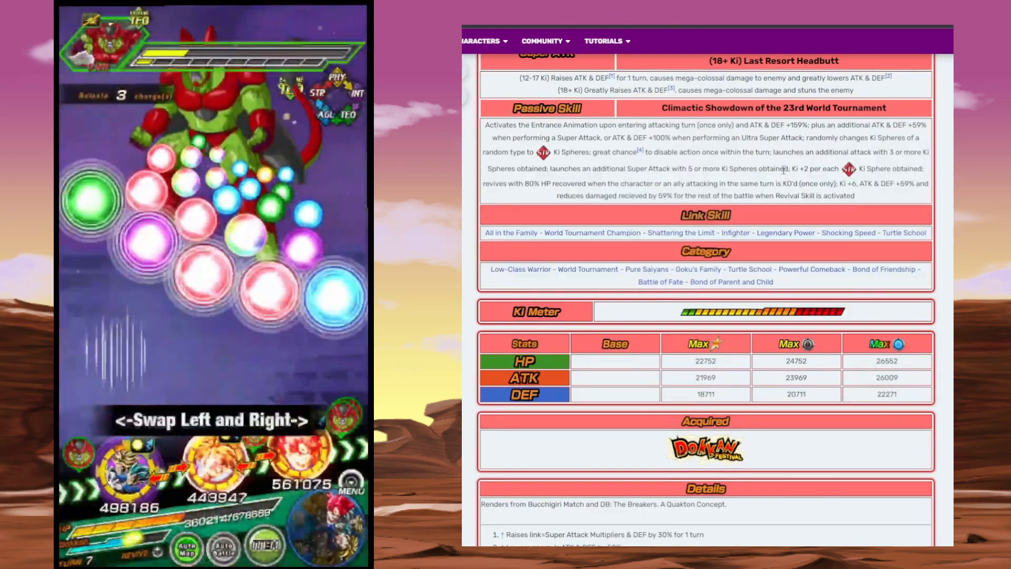
# - Return to the top and open the Goku card artwork in the full-size image viewer
pyautogui.scroll(3)
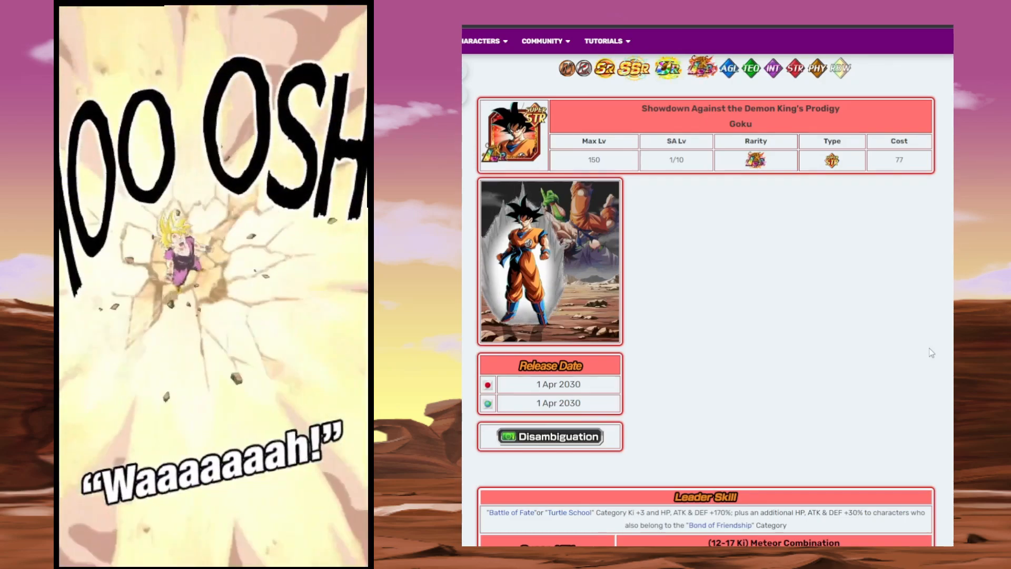
pyautogui.click(550, 261)
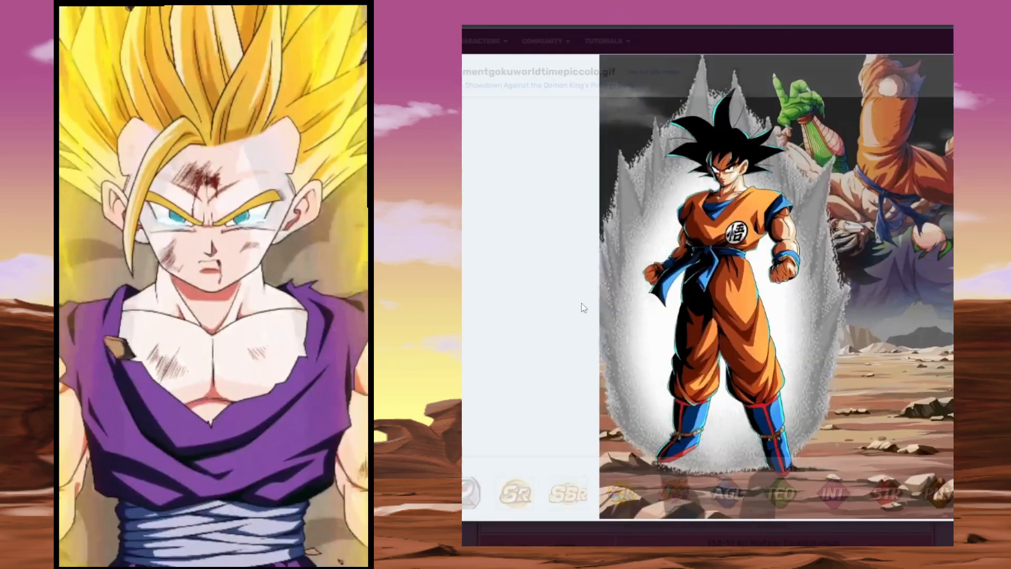